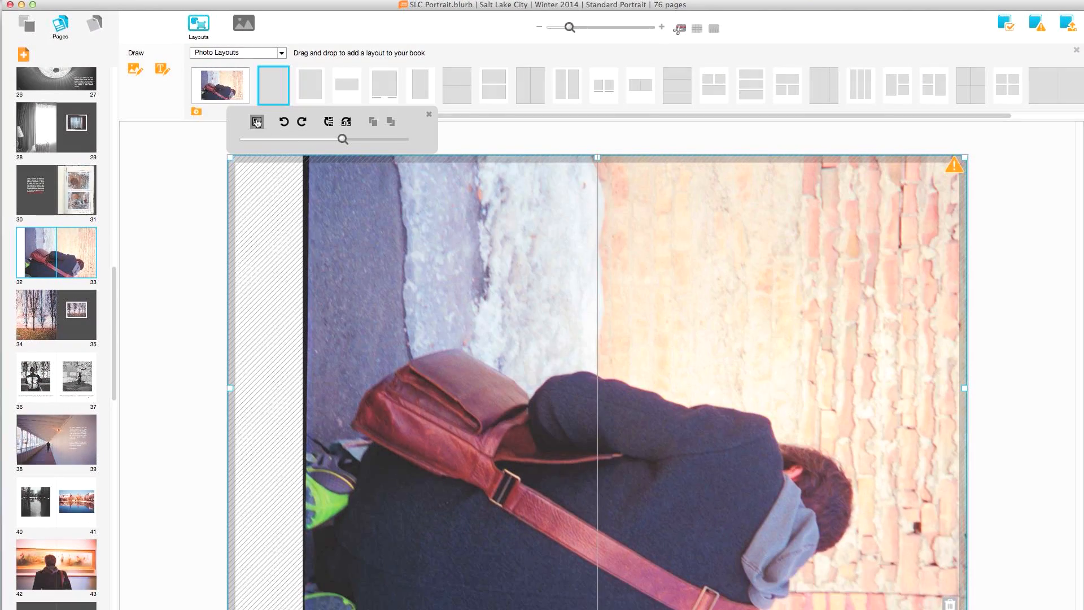
Step: Show the book-wide background tools with page number and colour options
{"action": "left_click", "coordinate": [244, 23]}
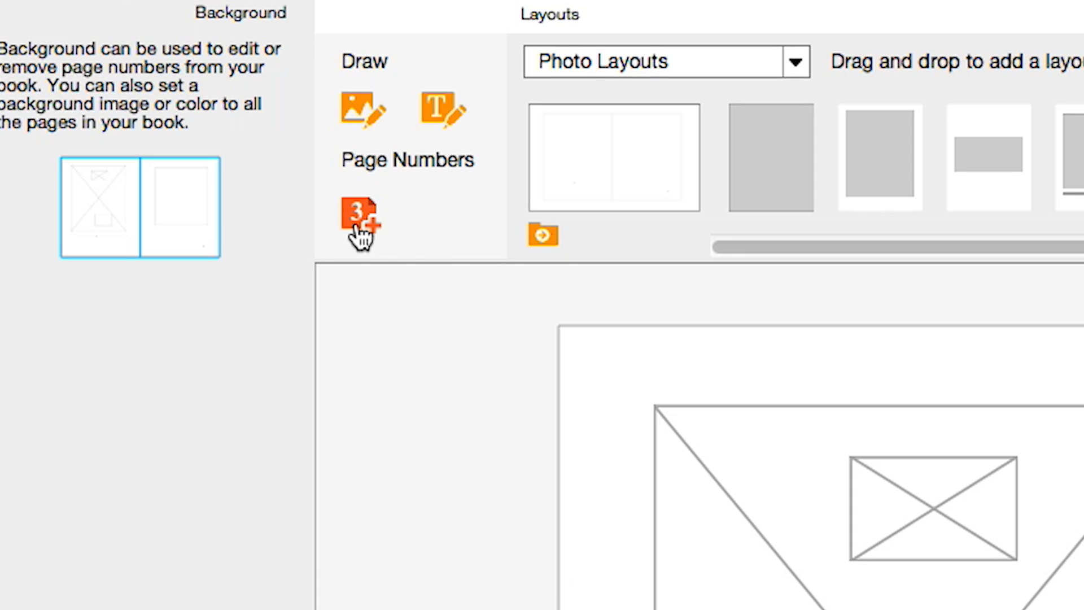
Step: Give all pages a dark gray background colour instead of white
{"action": "left_click", "coordinate": [382, 18]}
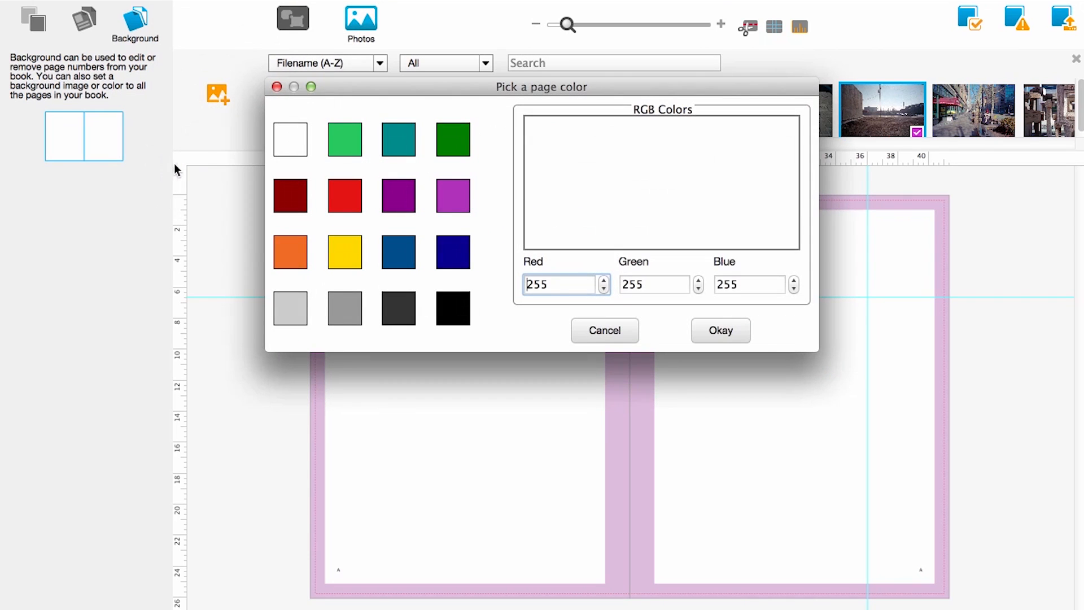
{"action": "left_click", "coordinate": [719, 329]}
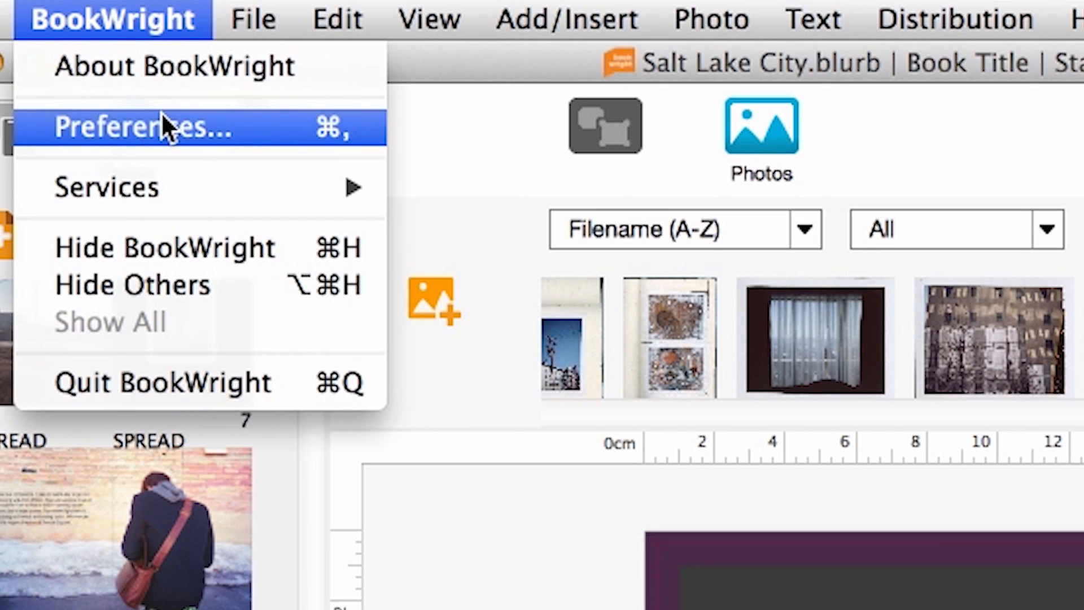
Step: Turn on Show Soft Proof in Preferences and apply it
{"action": "left_click", "coordinate": [142, 127]}
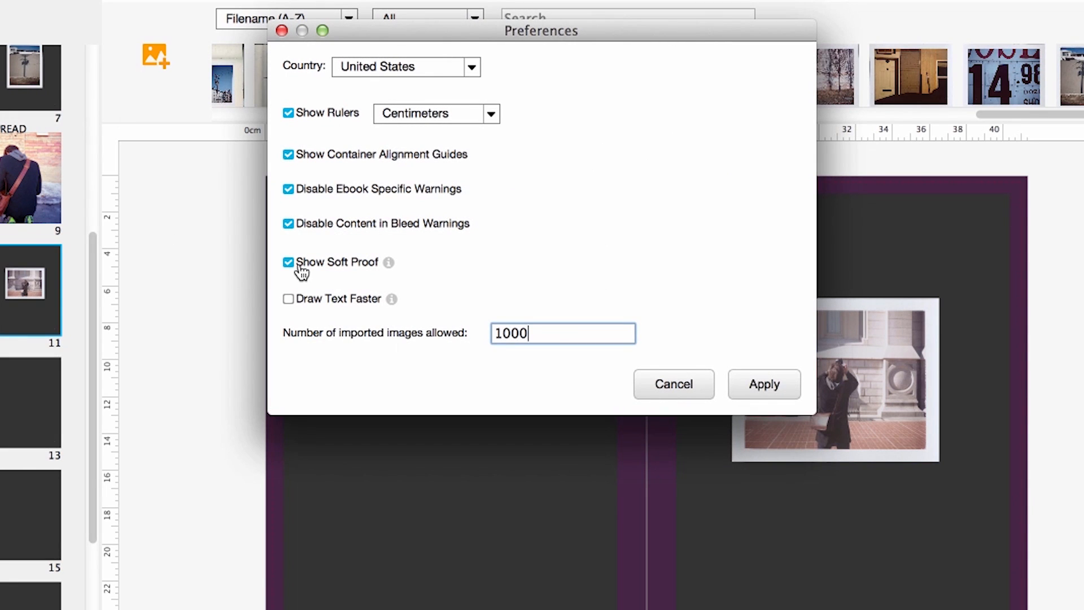
{"action": "left_click", "coordinate": [764, 384]}
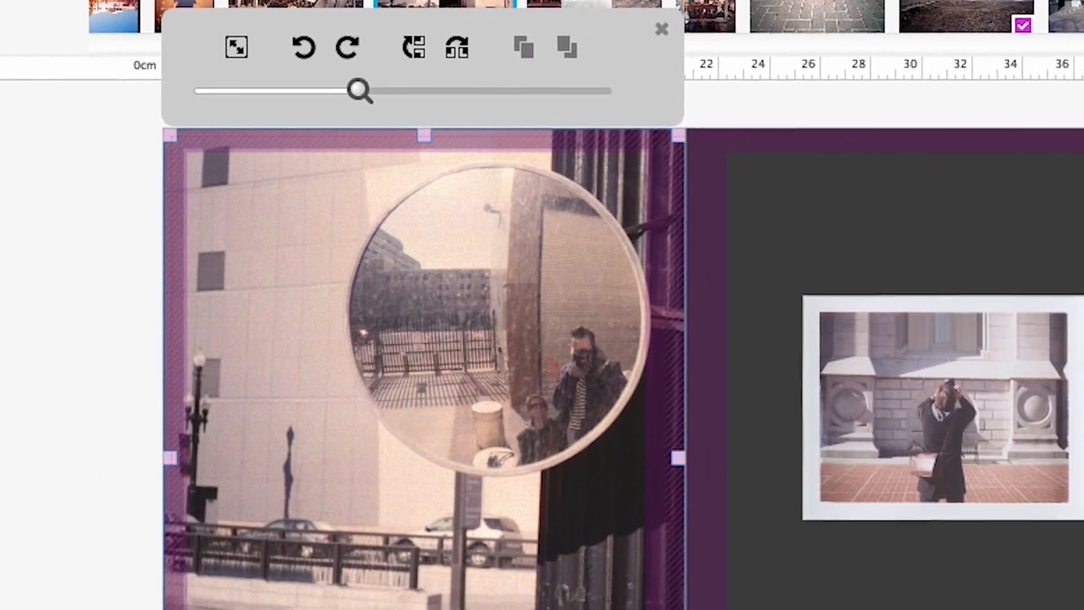
Step: Switch to the cover spread with title, spine text and back photo
{"action": "left_click", "coordinate": [660, 29]}
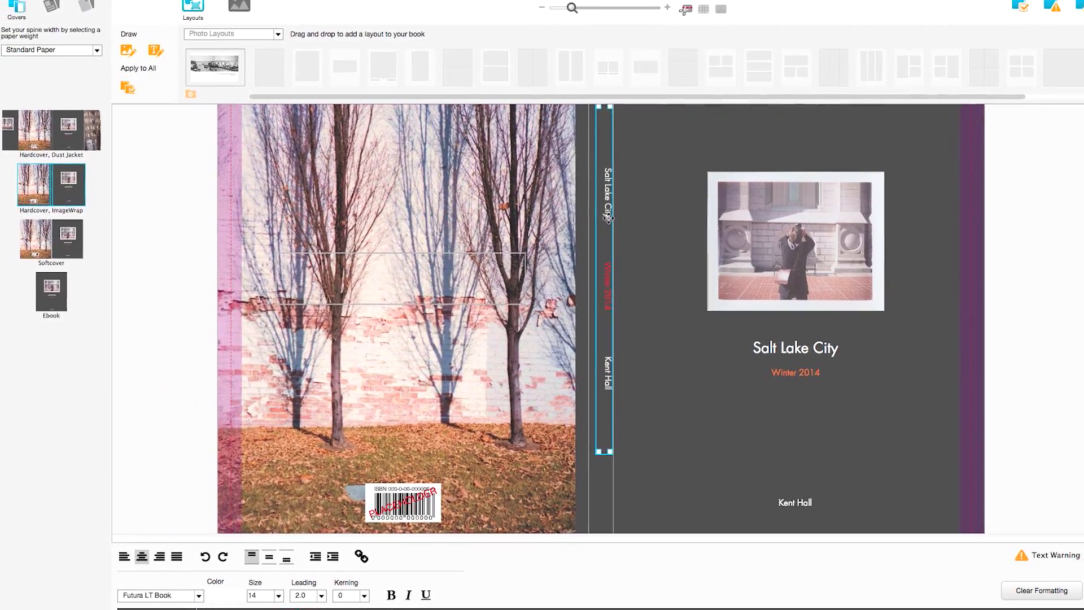
Step: Add a placeholder ISBN barcode to the back cover
{"action": "left_click", "coordinate": [445, 11]}
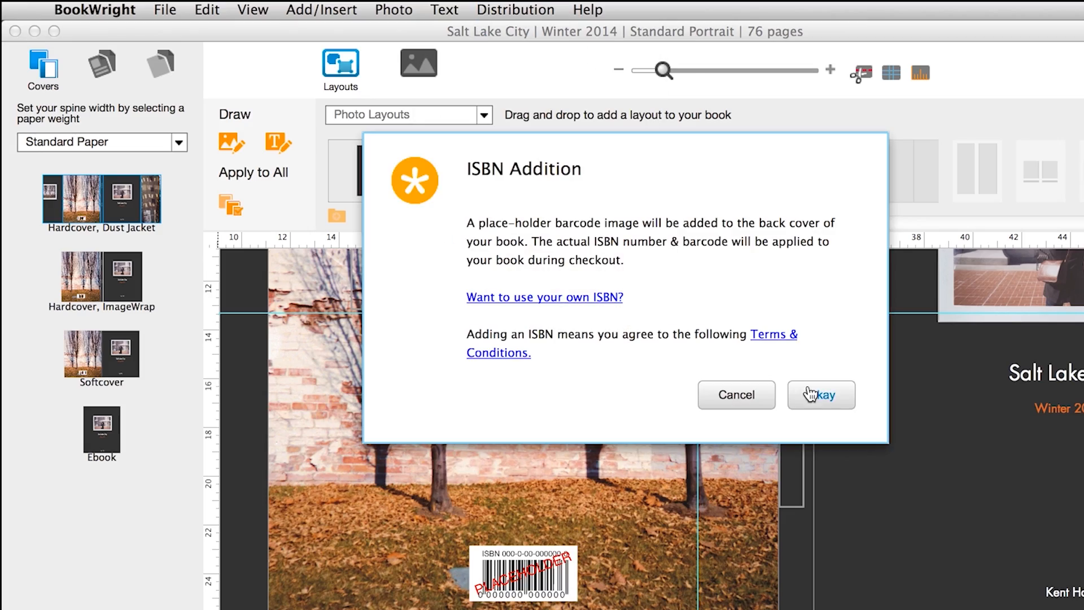
{"action": "left_click", "coordinate": [819, 394]}
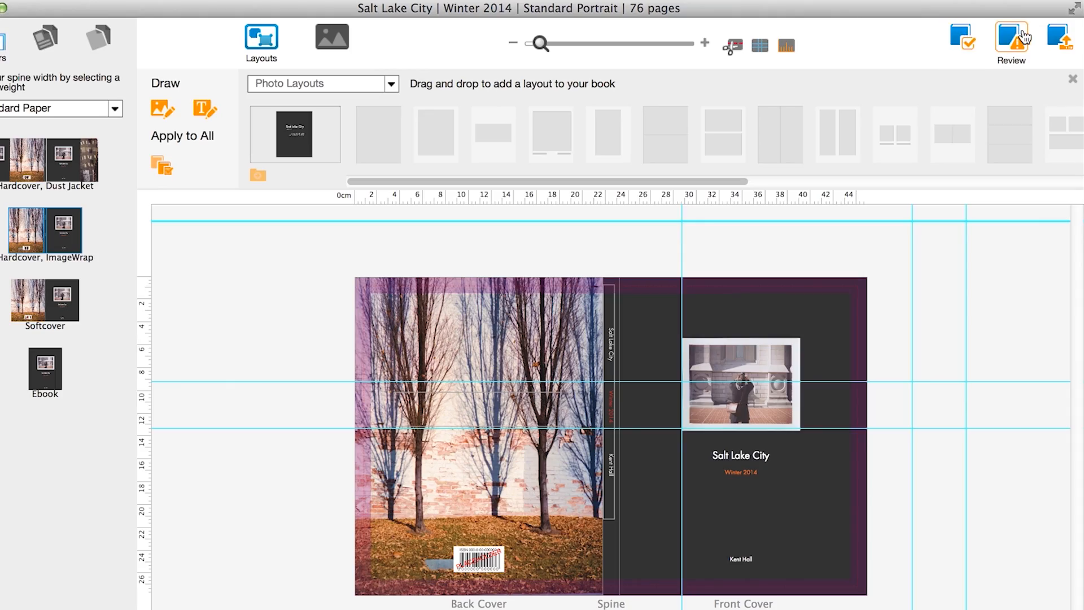